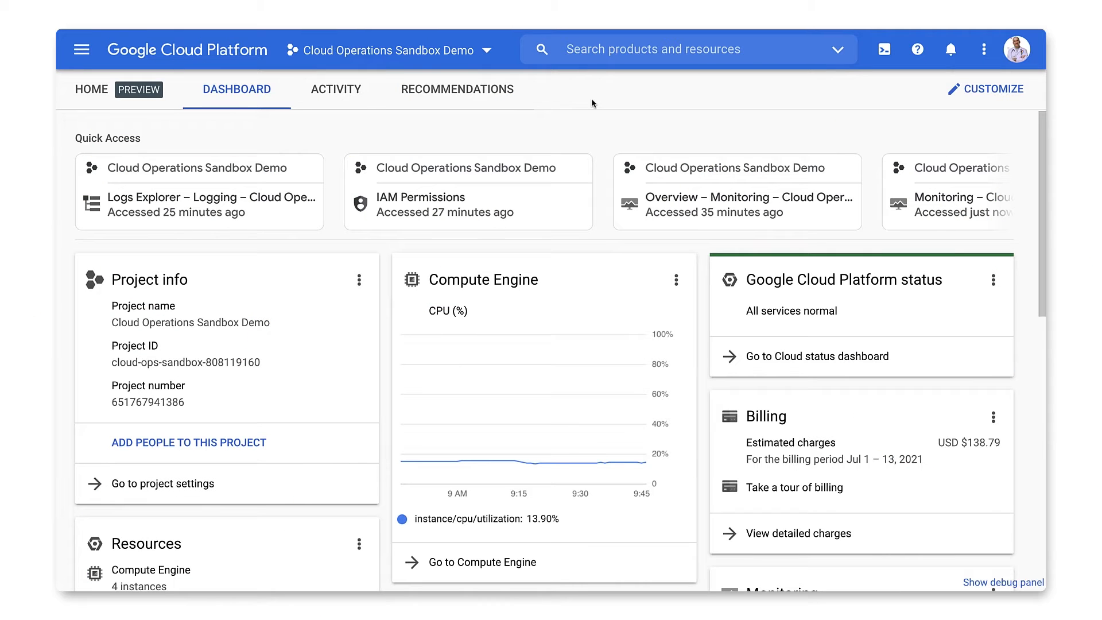
pyautogui.moveTo(82, 49)
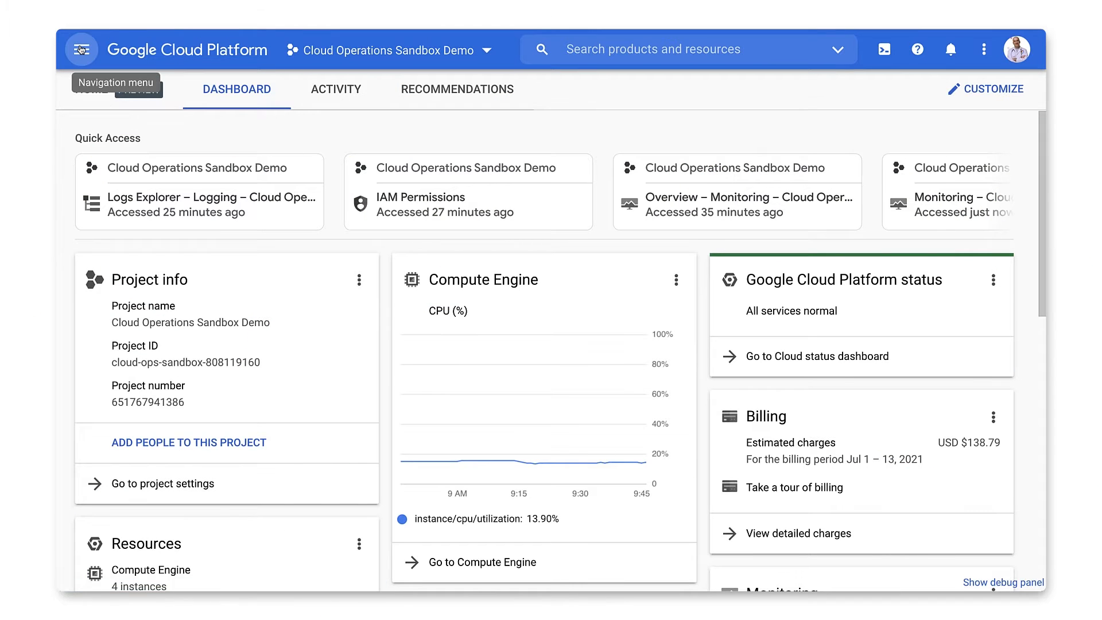
# - Reach Logs Explorer from the Navigation menu and run the recent SetIamPolicy audit query
pyautogui.click(80, 49)
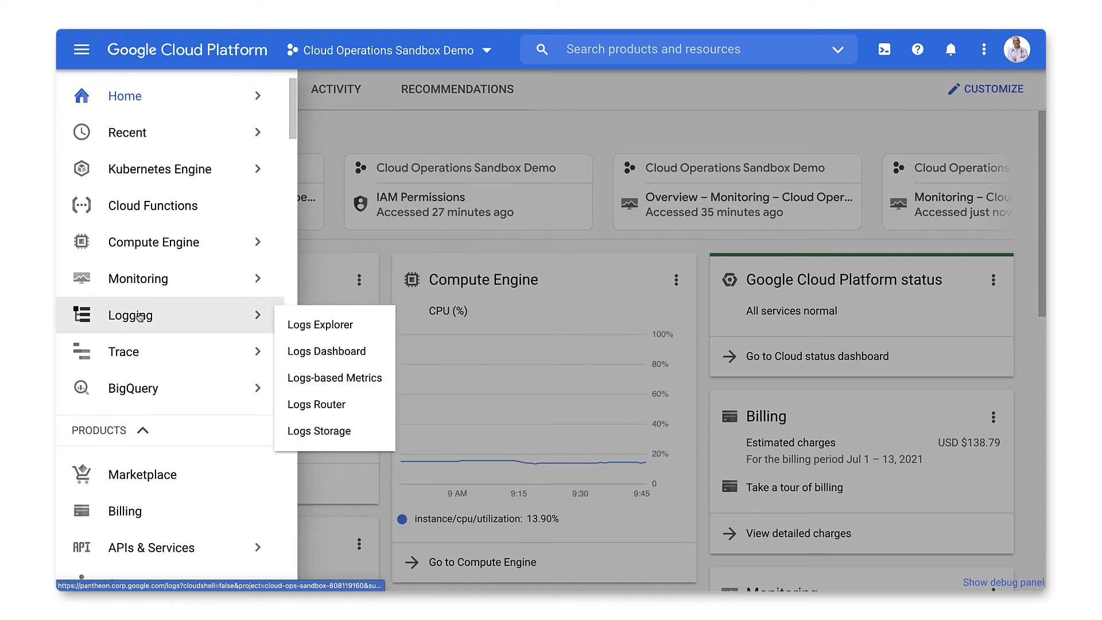
pyautogui.moveTo(320, 324)
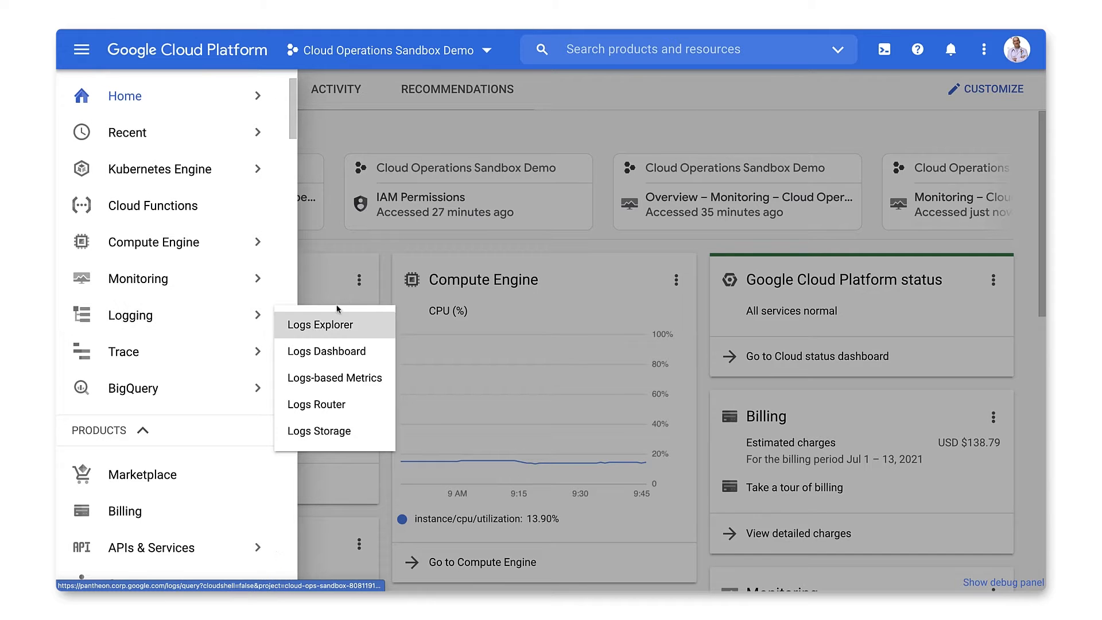
pyautogui.click(320, 323)
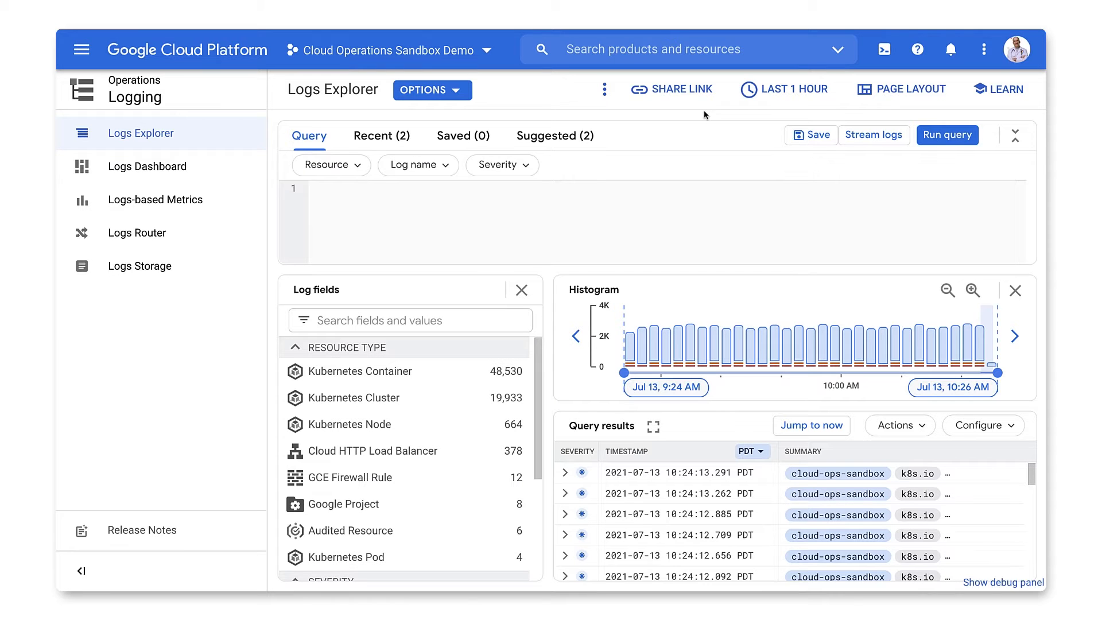
pyautogui.moveTo(502, 164)
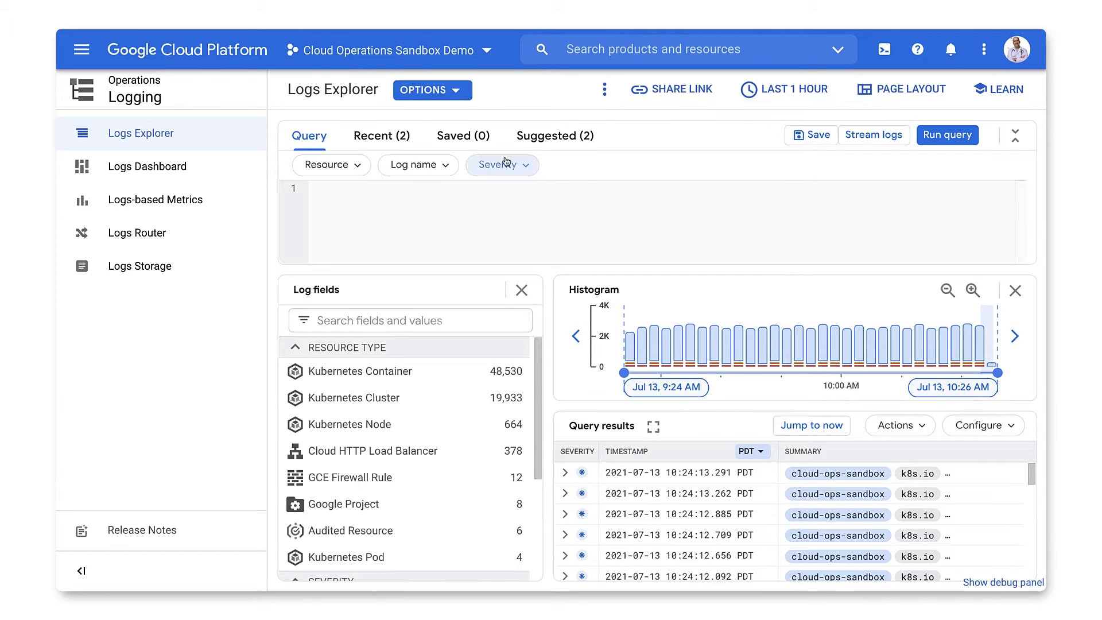
pyautogui.click(381, 136)
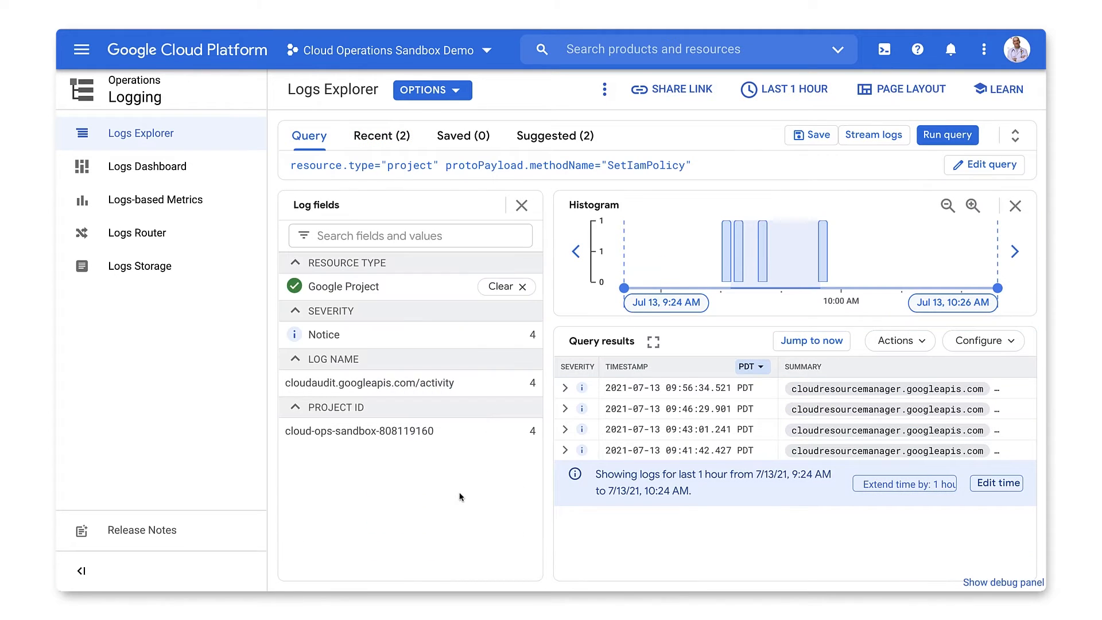
# - Start a log alert named Changed IAM Policy from the SetIamPolicy query, keeping its filter
pyautogui.click(899, 341)
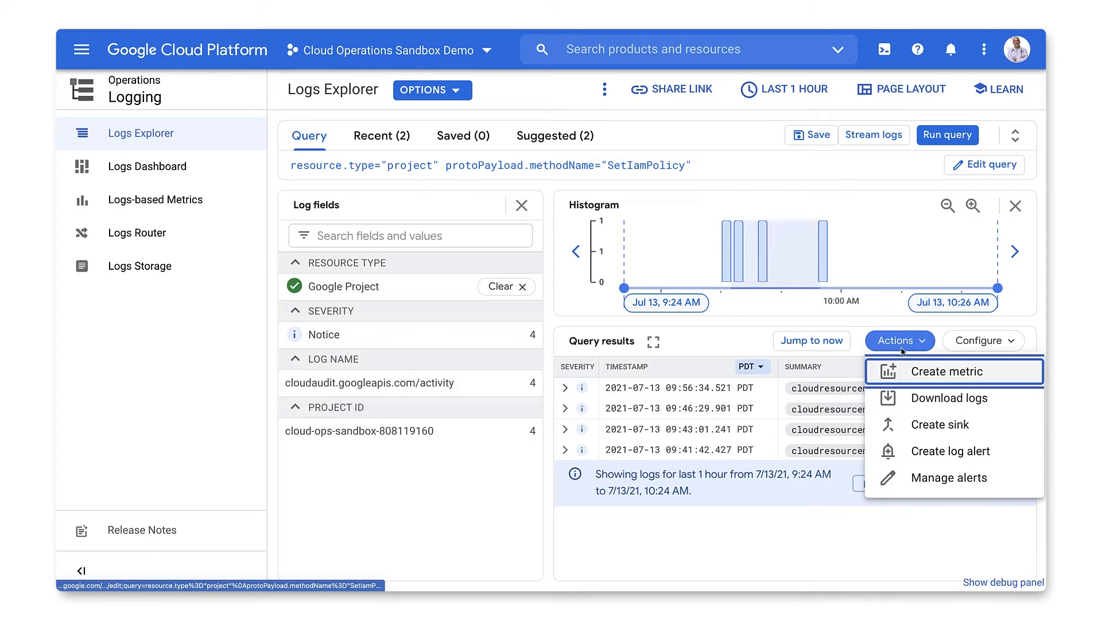
pyautogui.click(954, 450)
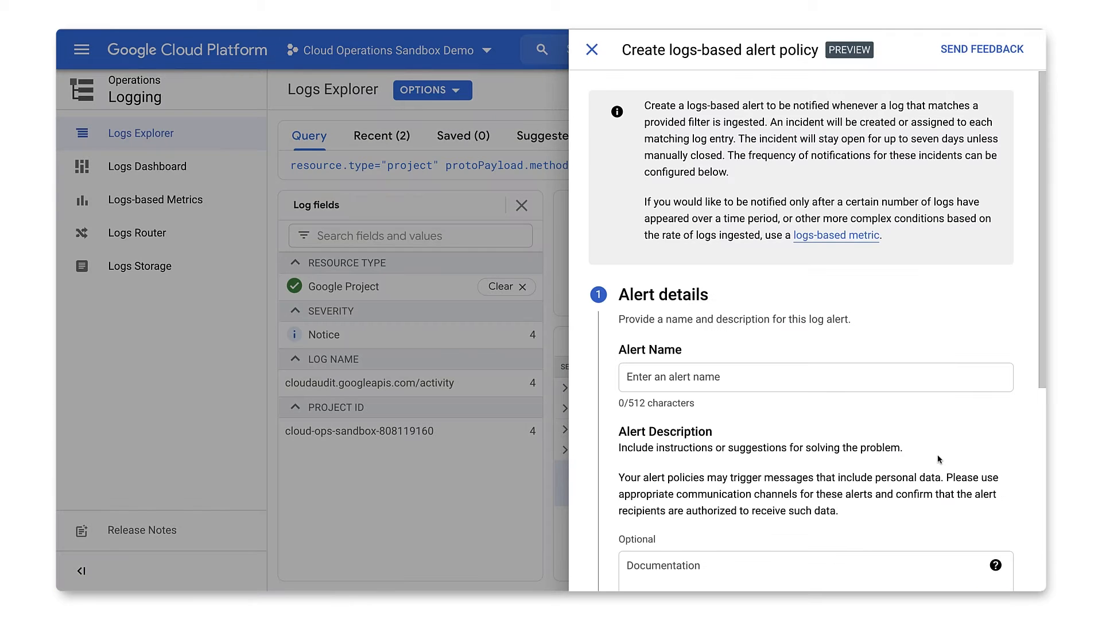
pyautogui.write('Changed IAM Policy')
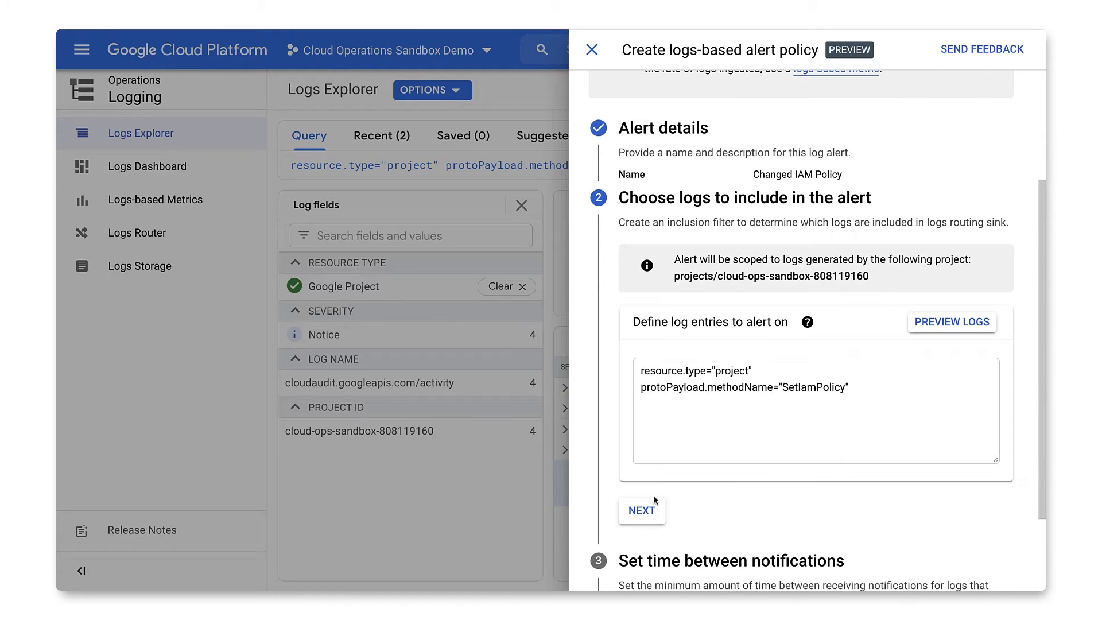
pyautogui.scroll(-3)
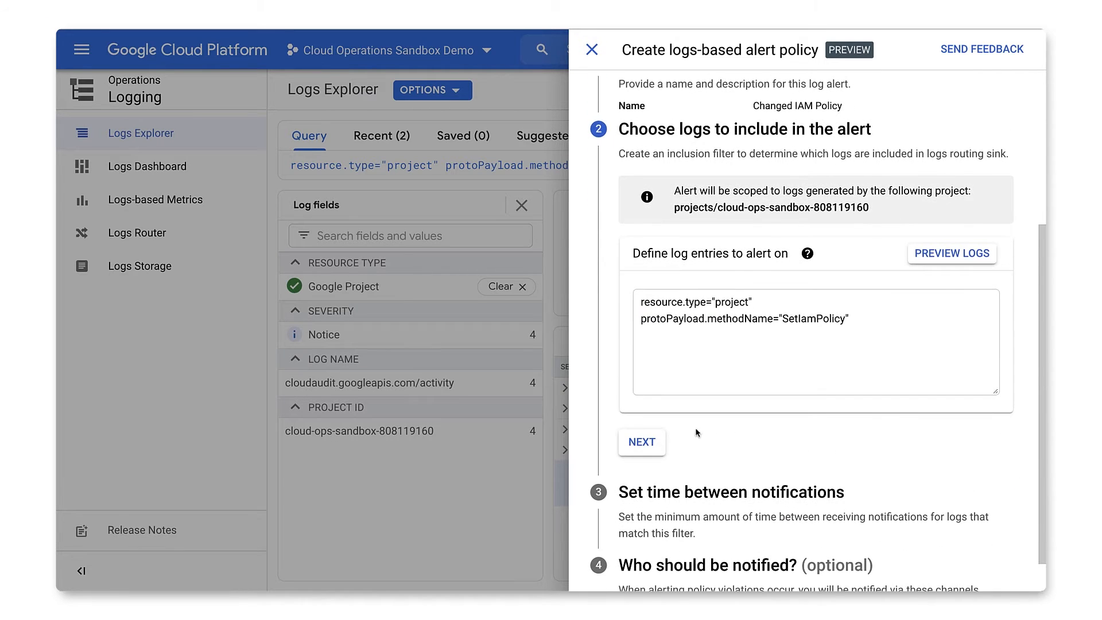
pyautogui.click(641, 442)
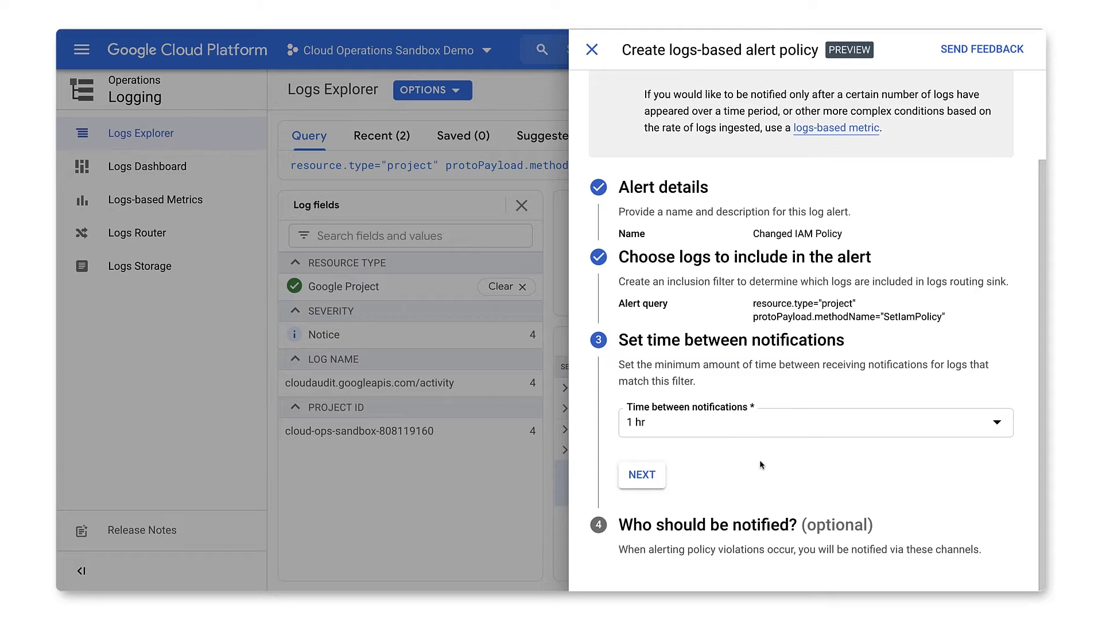
# - Set time between notifications to 5 minutes and save the alert policy
pyautogui.click(812, 422)
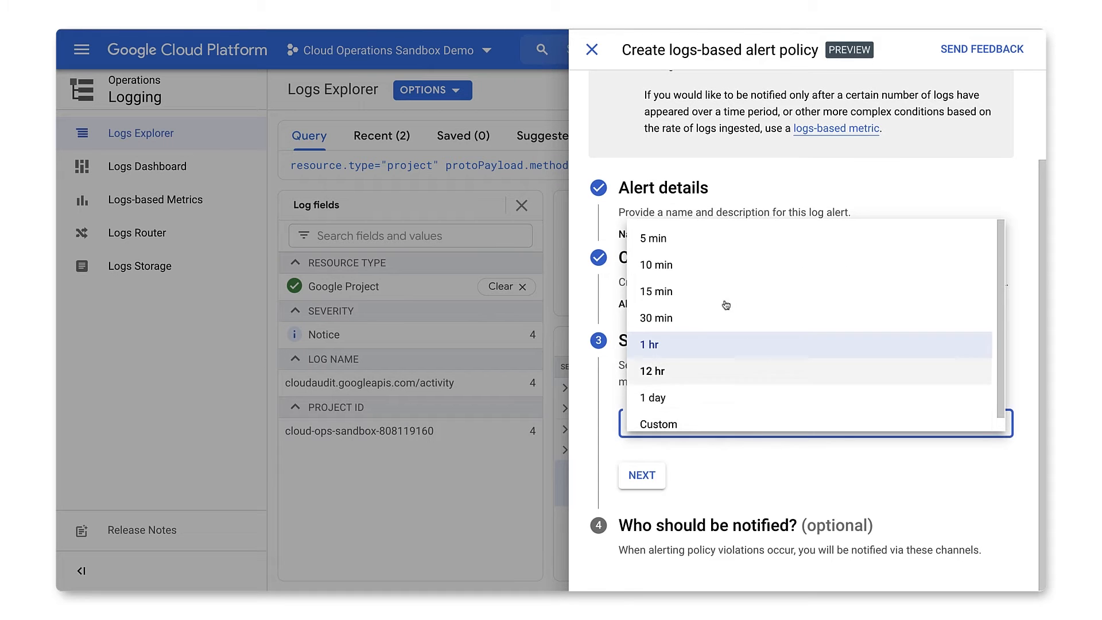
pyautogui.click(652, 237)
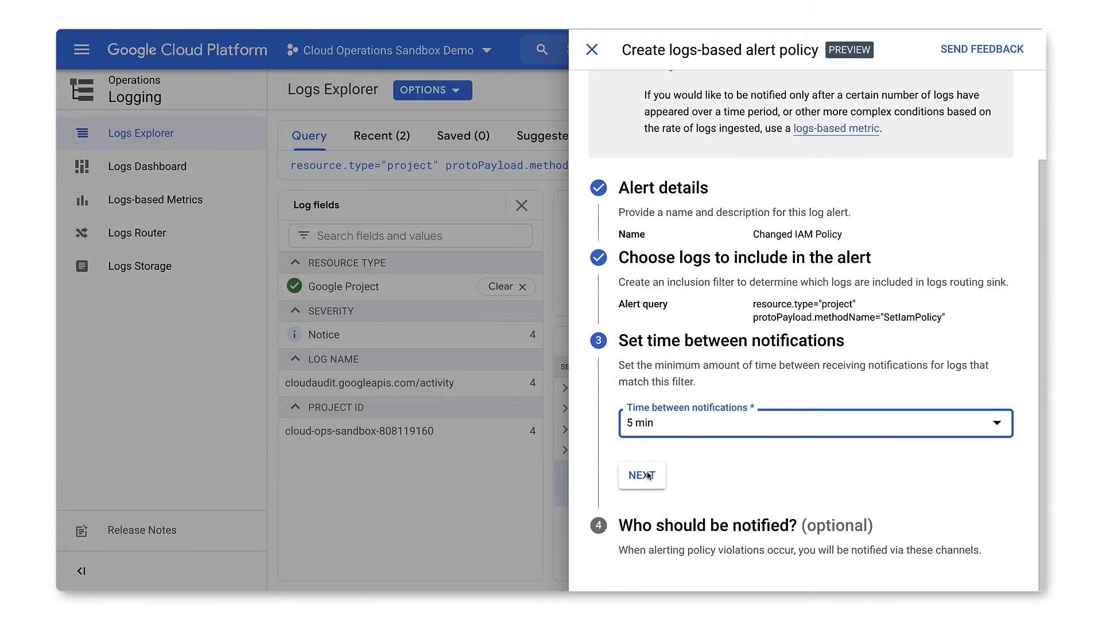
pyautogui.click(641, 475)
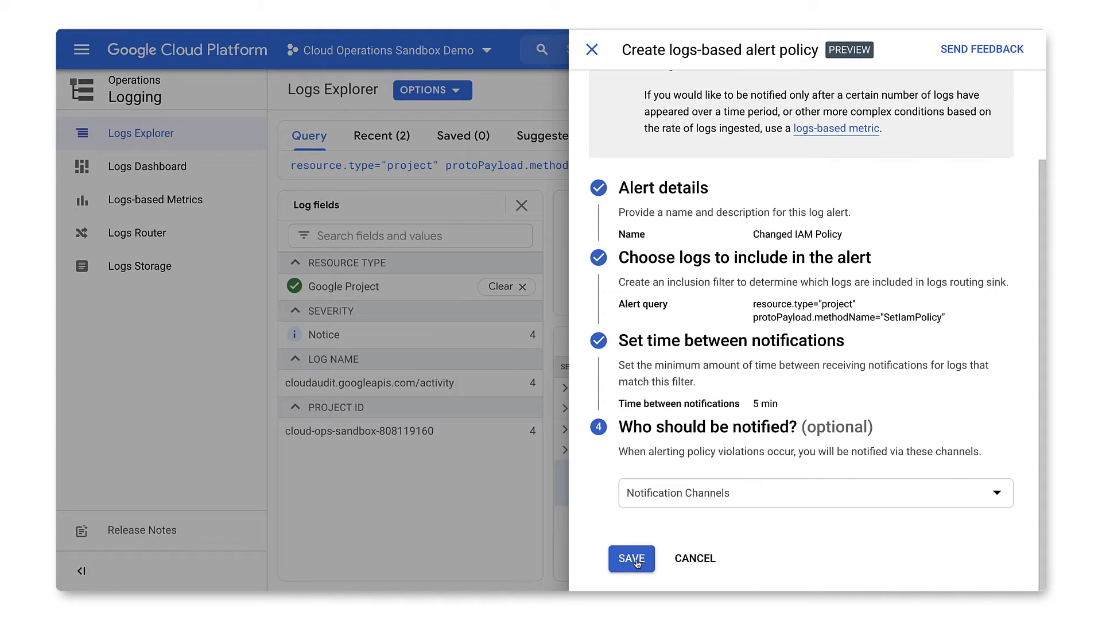
pyautogui.click(630, 559)
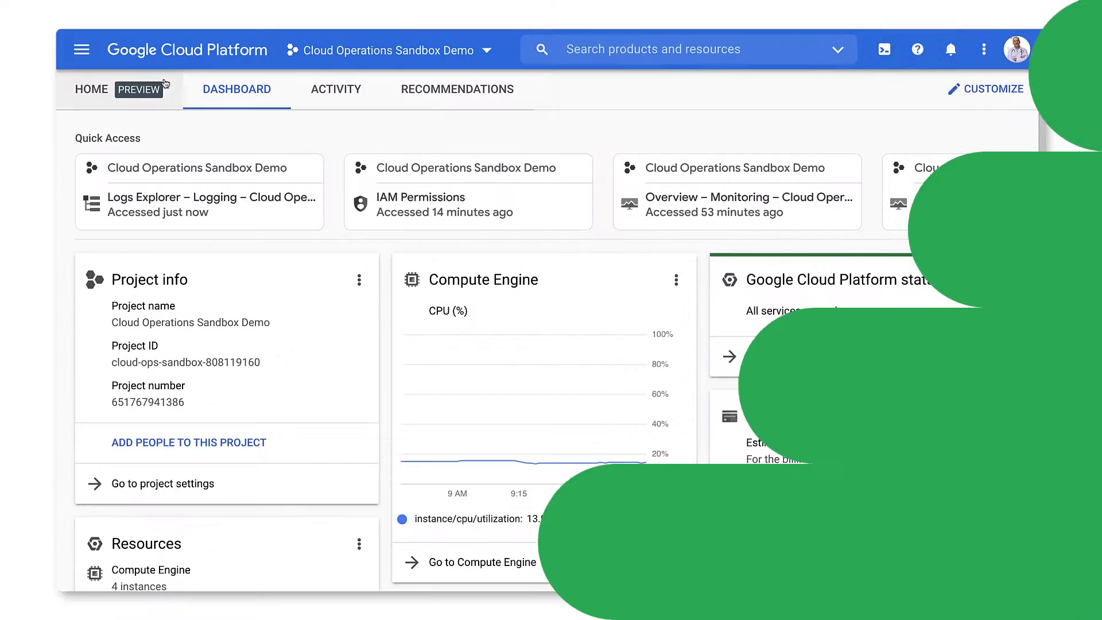
# - Rerun the recent query in Logs Explorer, then go to Monitoring's Alerting overview
pyautogui.click(81, 50)
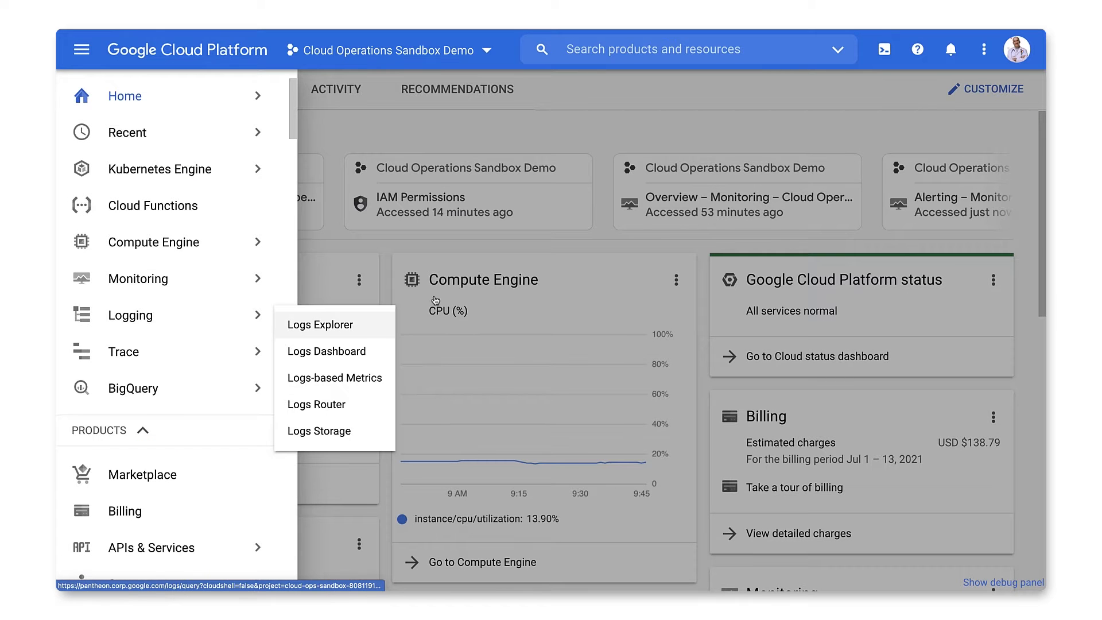
pyautogui.click(320, 324)
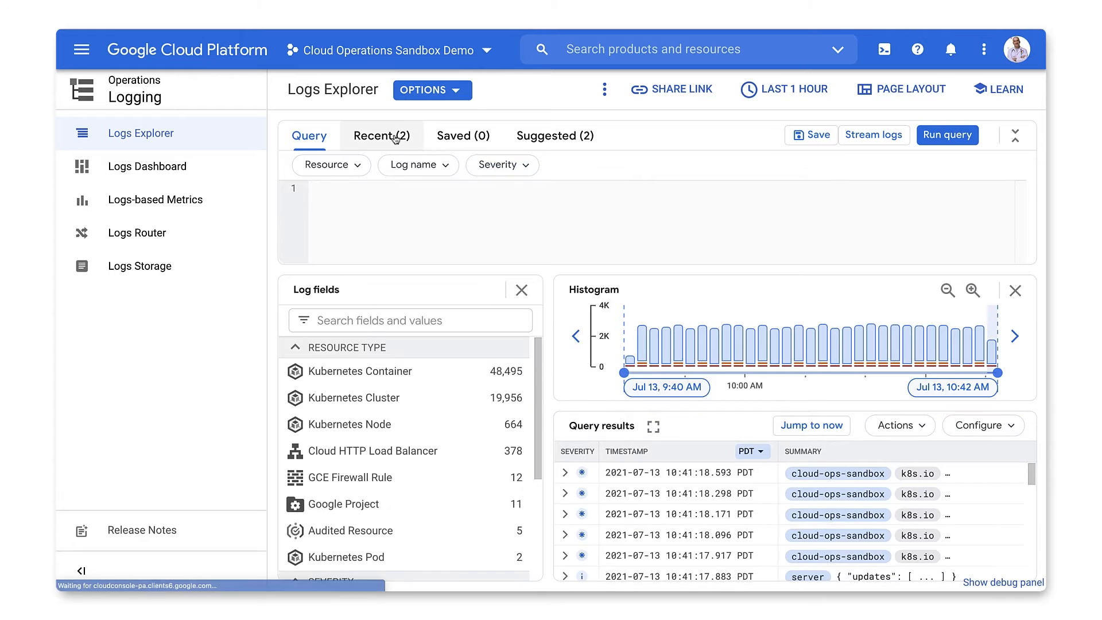
pyautogui.click(381, 135)
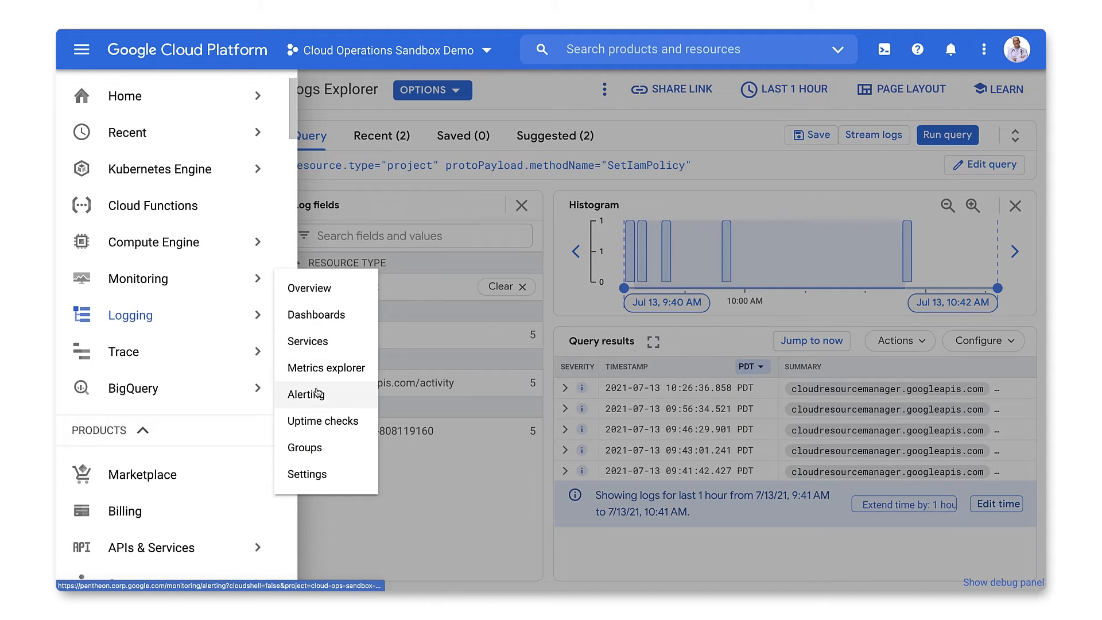
pyautogui.click(306, 394)
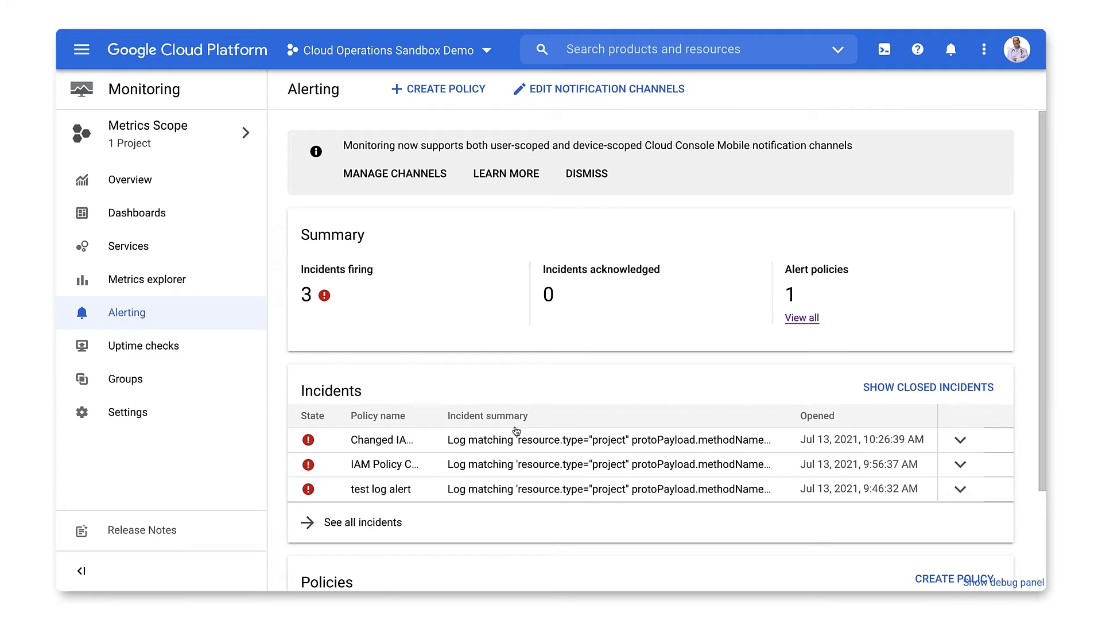
# - View the open Changed IAM Policy incident's details, then switch to the other sandbox project
pyautogui.click(385, 440)
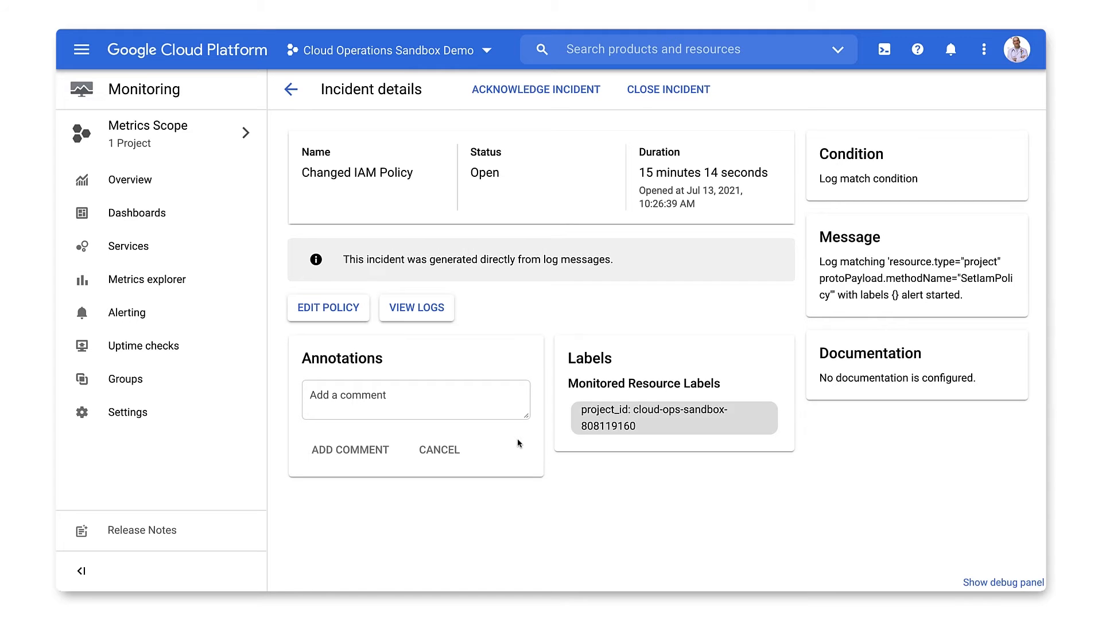
pyautogui.click(415, 307)
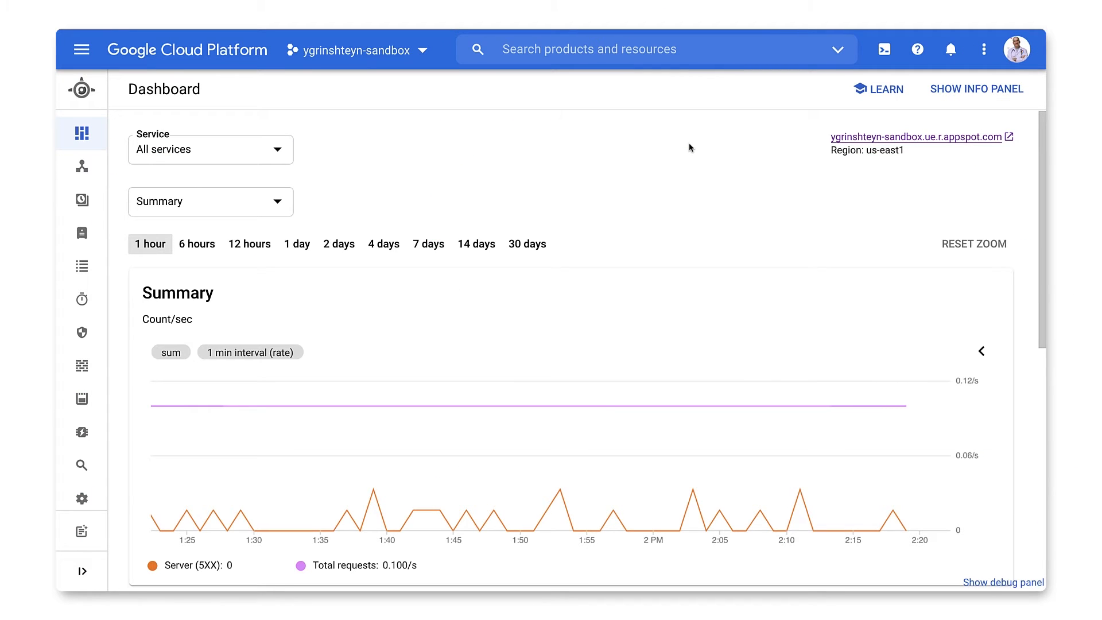
pyautogui.moveTo(536, 194)
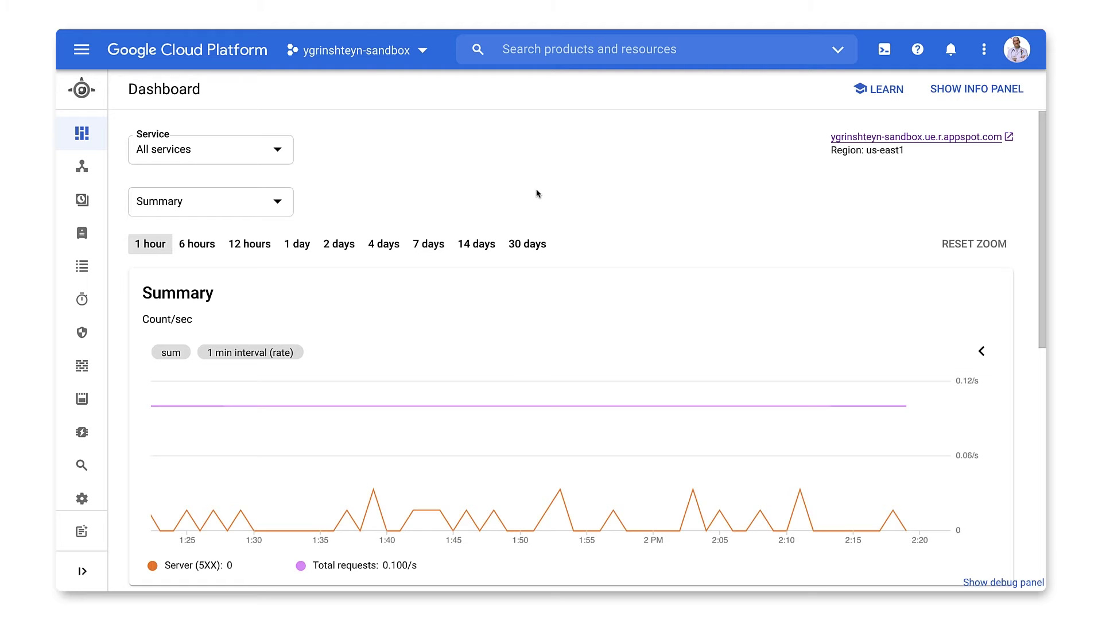
# - In Logs Explorer, filter to GAE Application logs and show only entries with the GET method
pyautogui.click(80, 49)
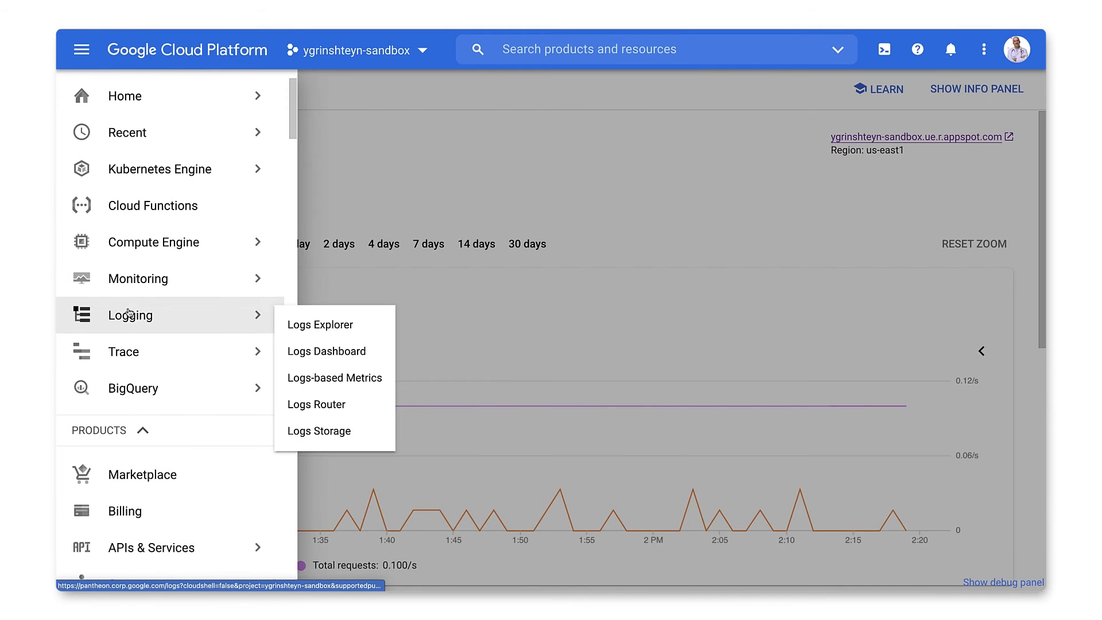
pyautogui.click(321, 324)
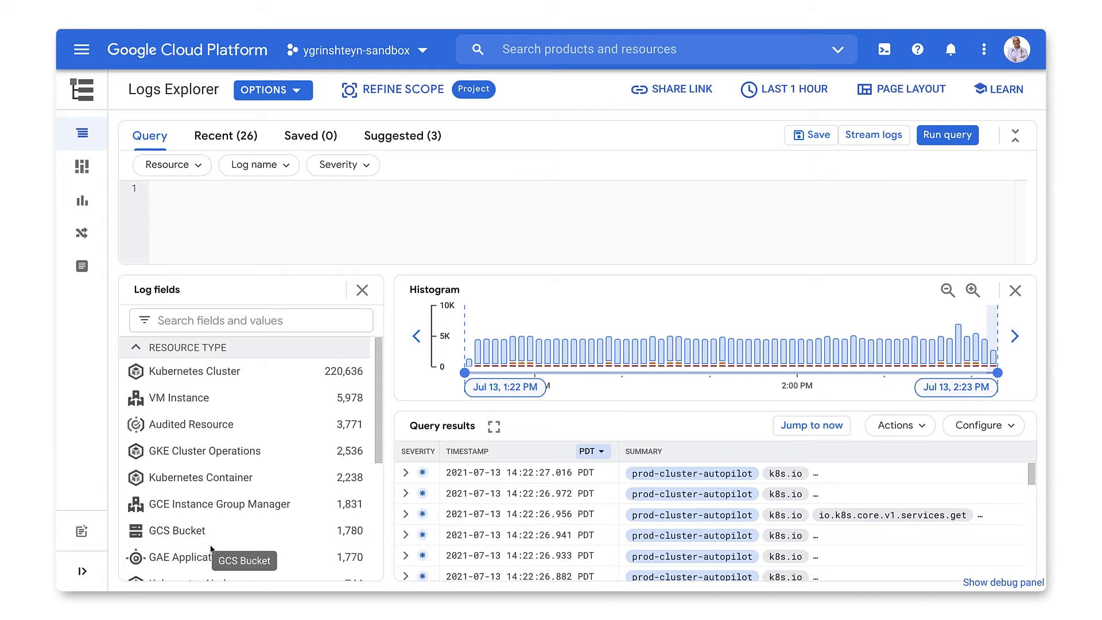
pyautogui.click(192, 558)
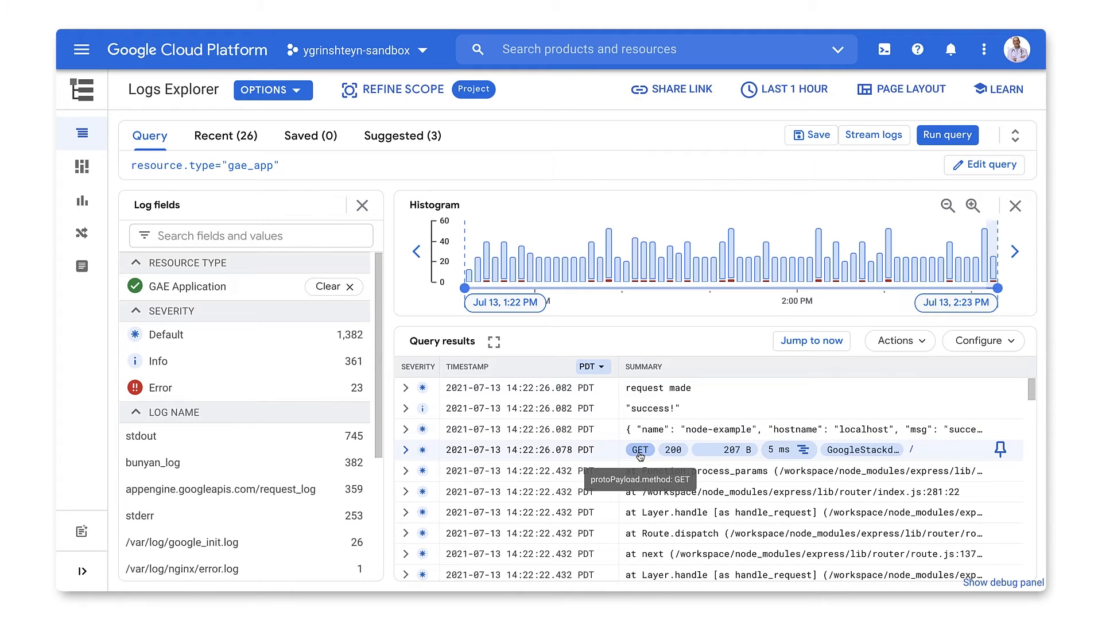
pyautogui.click(639, 450)
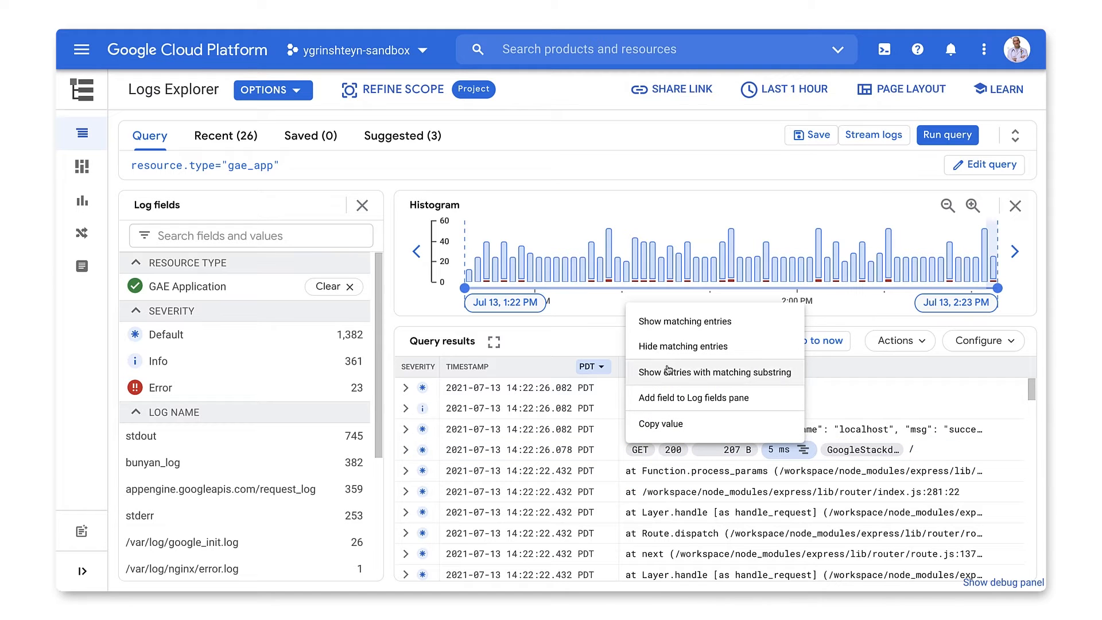
pyautogui.click(712, 371)
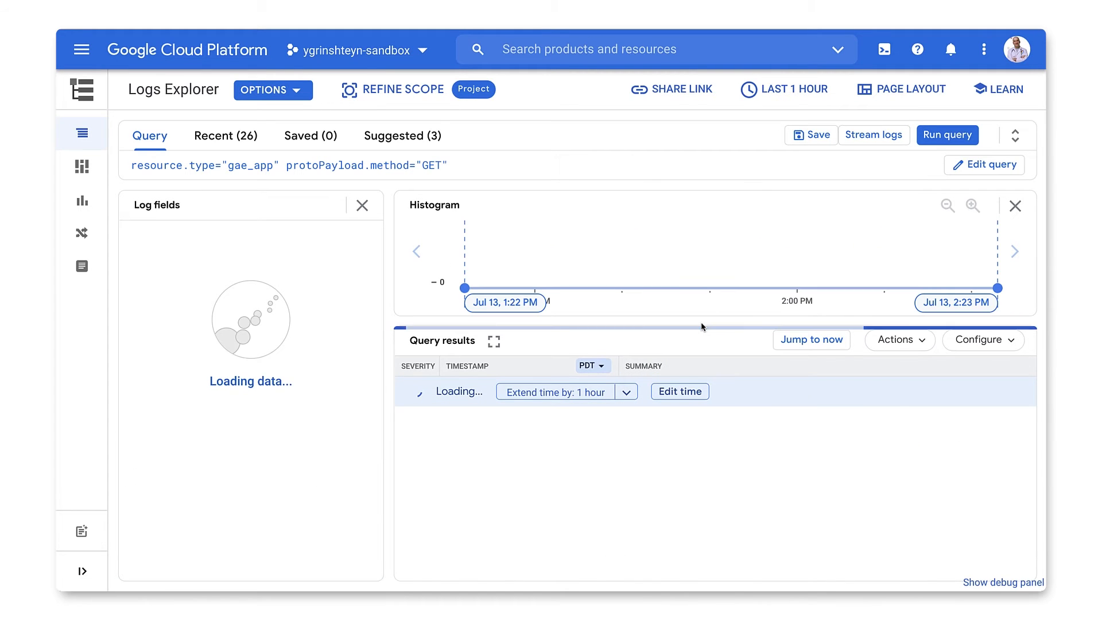
# - Start a Counter metric named app_engine_requests from the GET request query
pyautogui.click(899, 339)
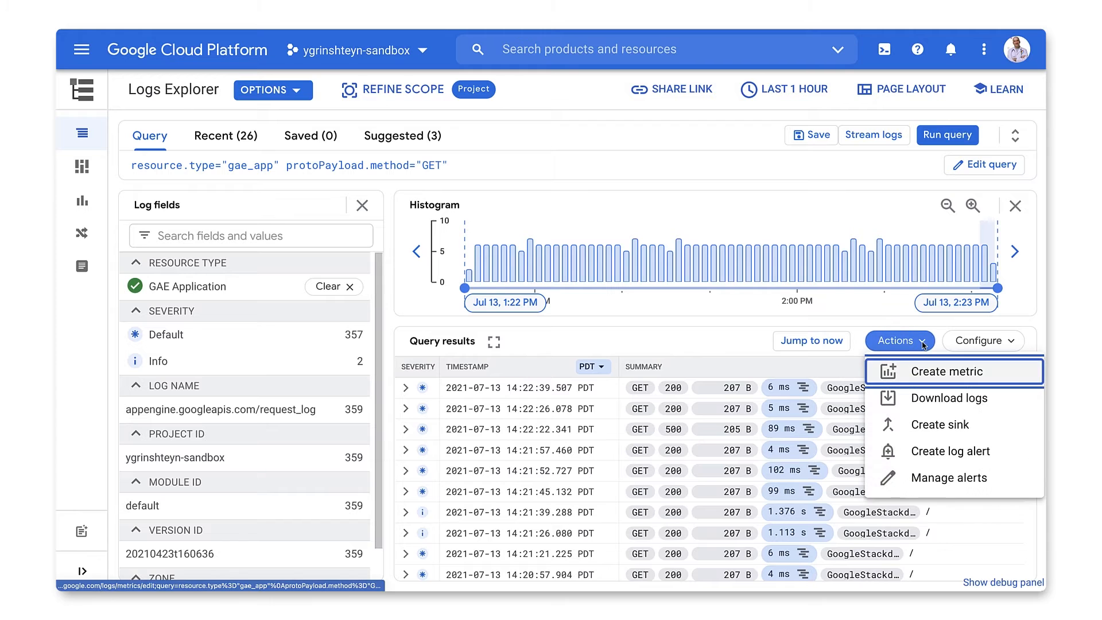
pyautogui.moveTo(953, 399)
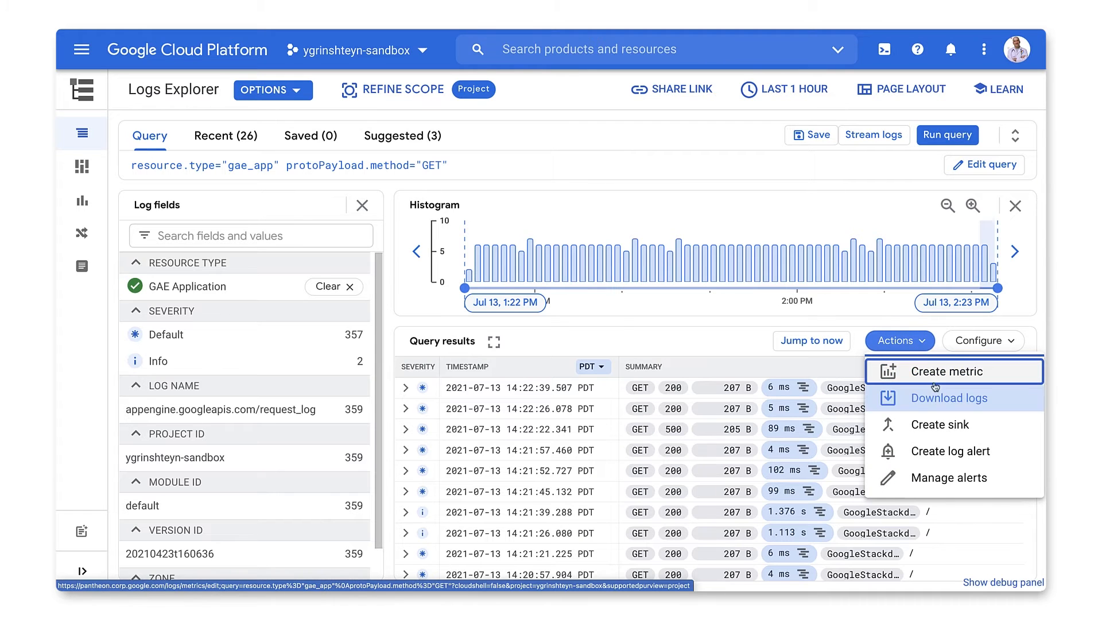
pyautogui.click(942, 371)
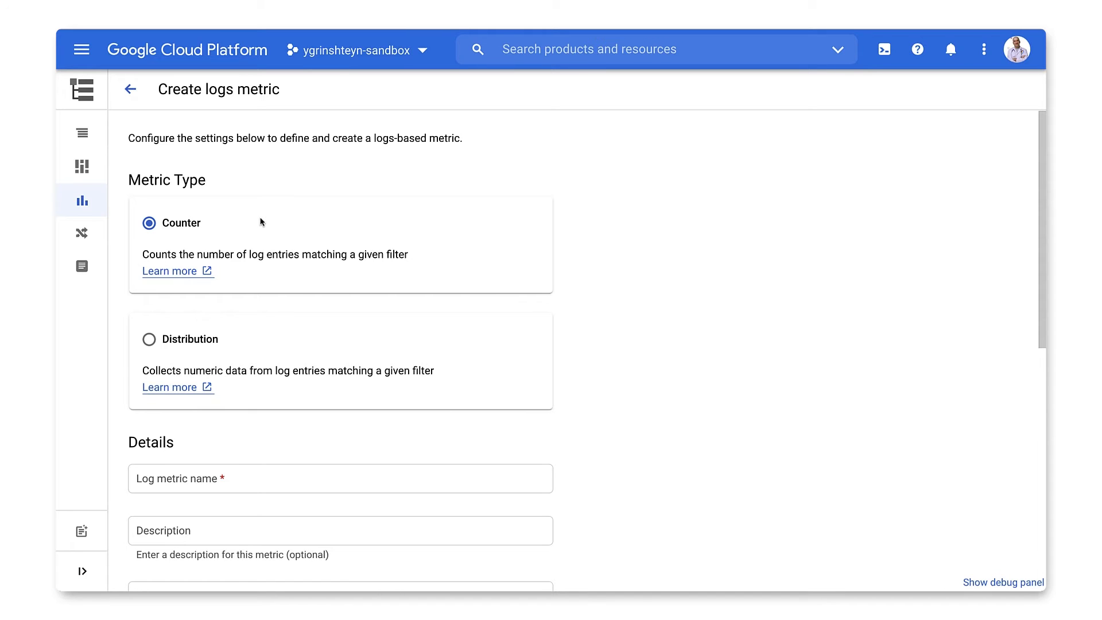
pyautogui.write('app_engine_requests')
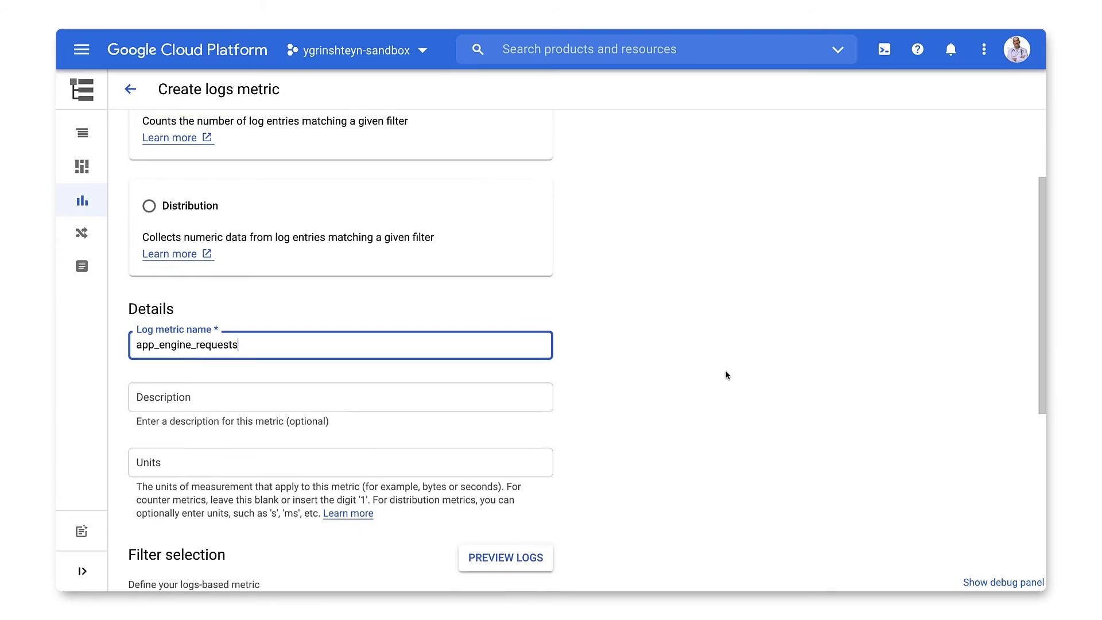
pyautogui.scroll(-3)
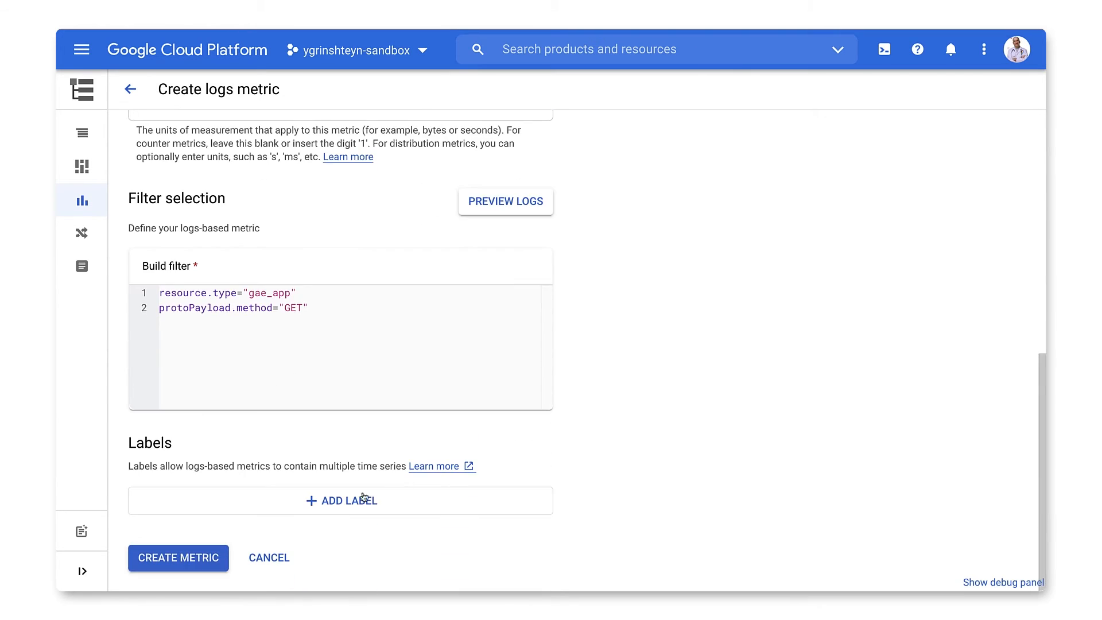
# - Add an INTEGER label status on protoPayload.status and create the metric
pyautogui.click(340, 499)
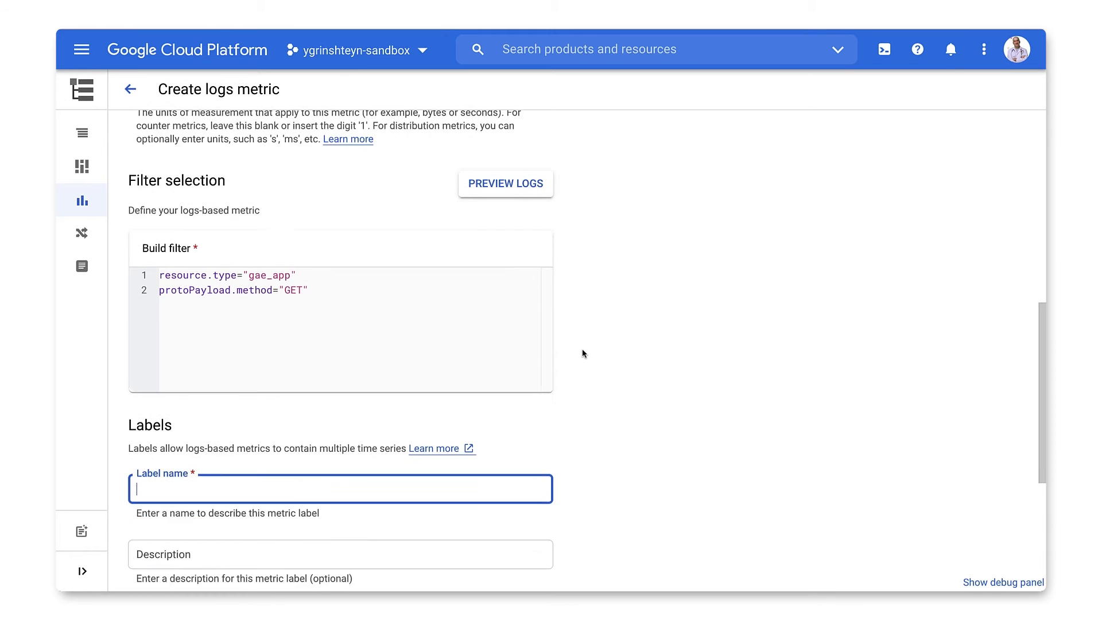
pyautogui.write('status')
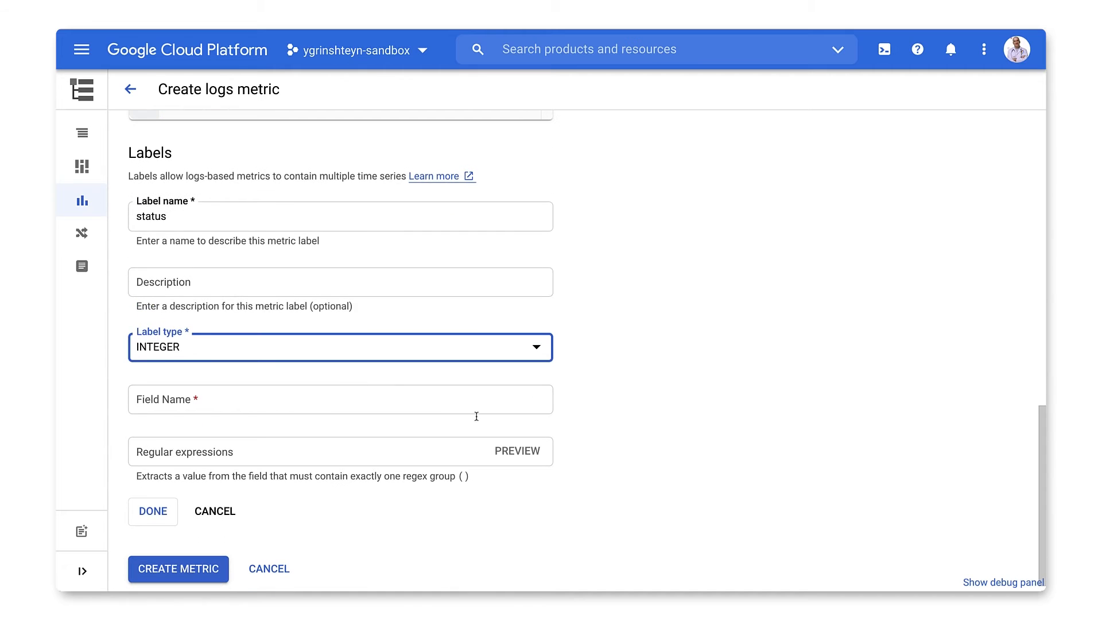
pyautogui.click(340, 399)
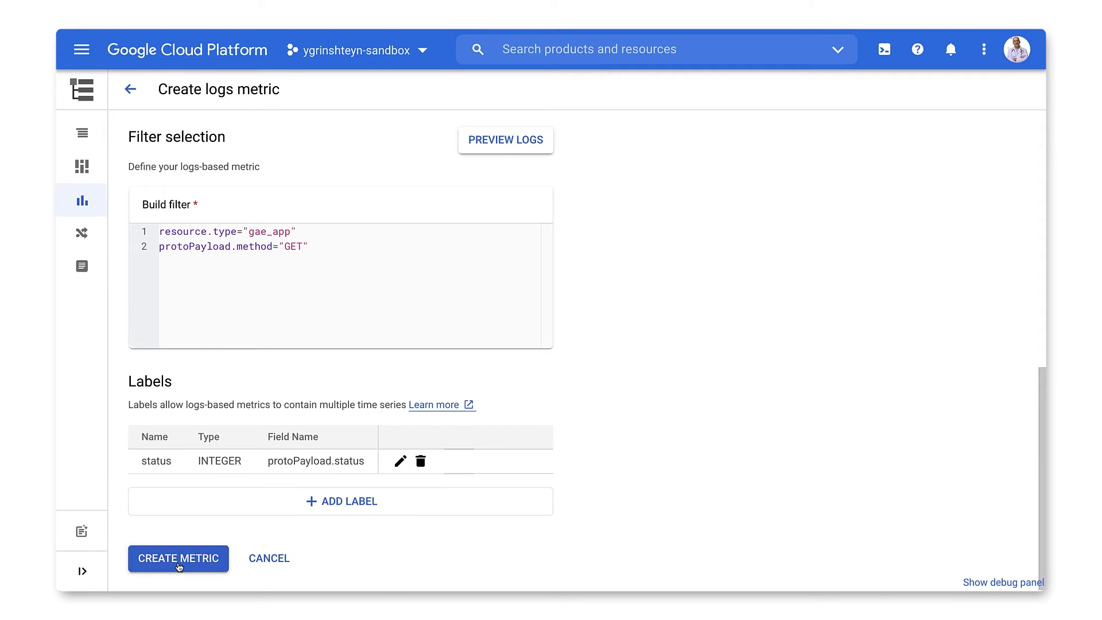
pyautogui.click(178, 558)
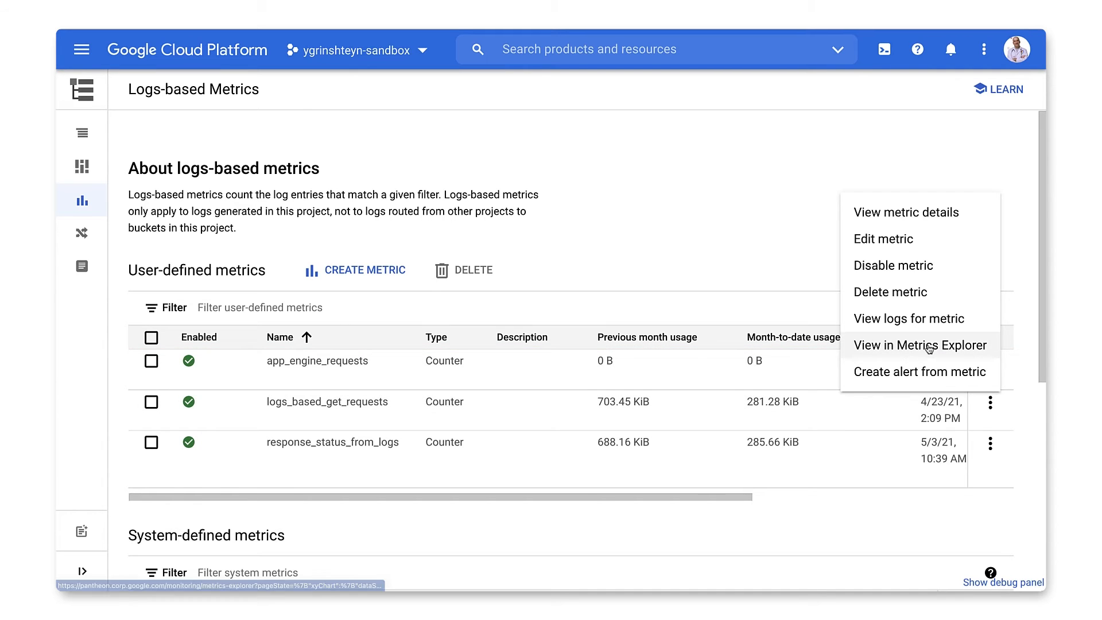
# - View the app_engine_requests metric in Metrics Explorer from its row menu
pyautogui.click(919, 345)
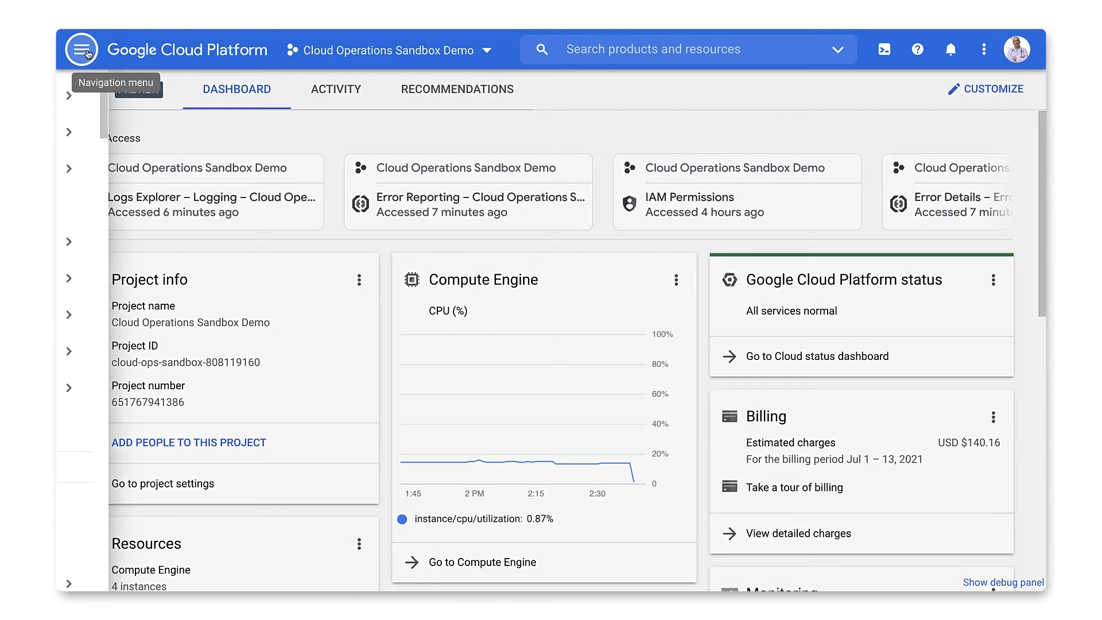
# - Go to Error Reporting from the Navigation menu to list the last 7 days' errors
pyautogui.click(83, 49)
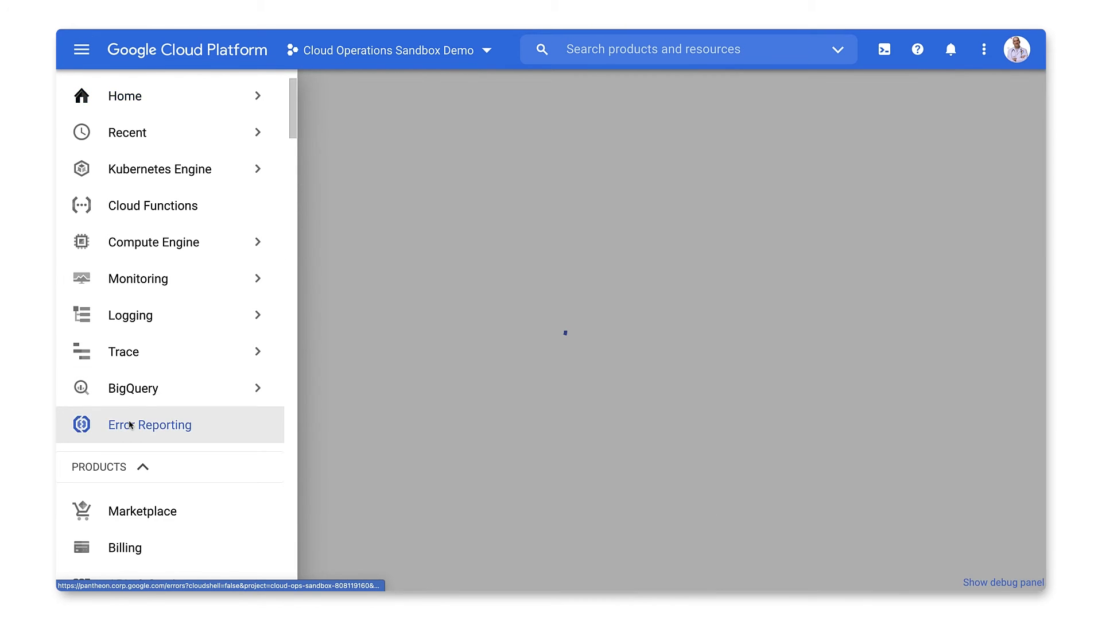
pyautogui.click(150, 424)
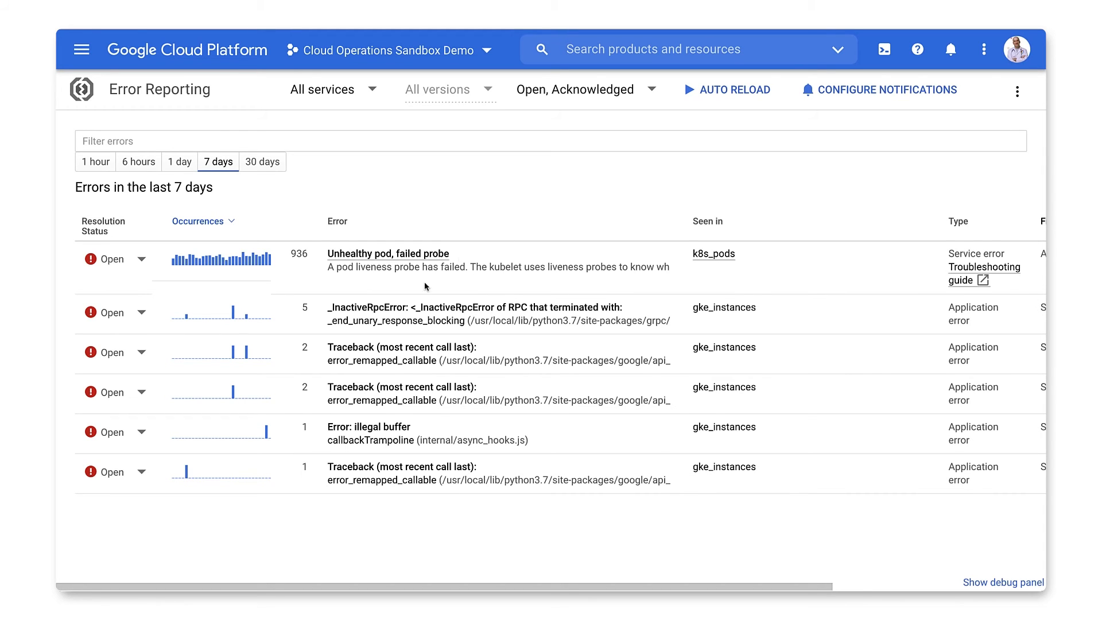
pyautogui.moveTo(401, 347)
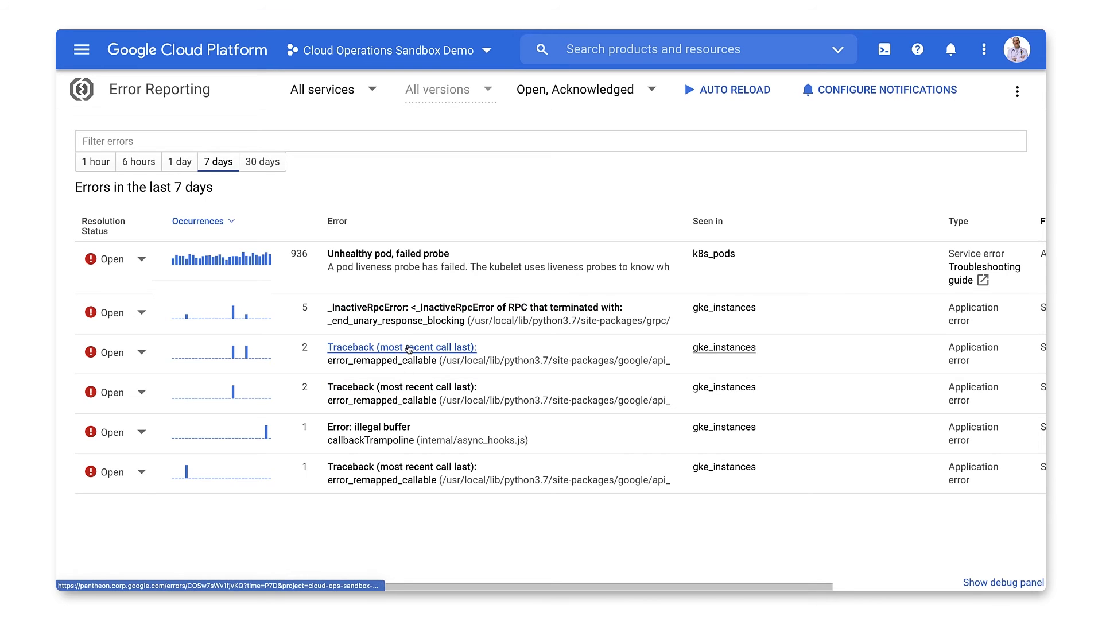
# - View the twice-seen Traceback error's chart and 503 stack trace sample
pyautogui.click(402, 347)
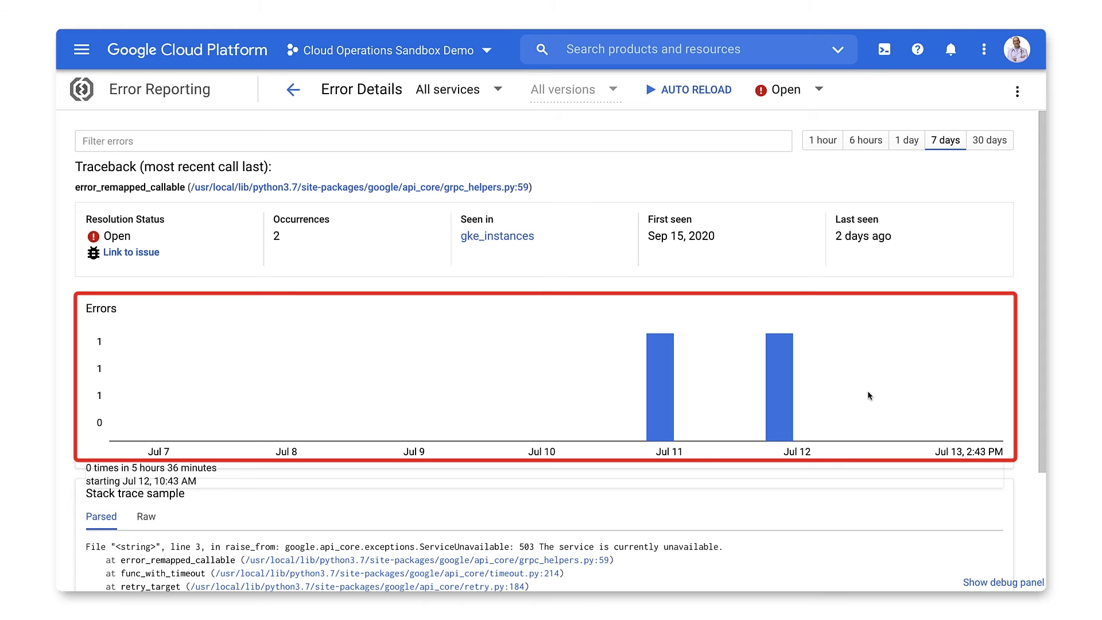
pyautogui.scroll(-3)
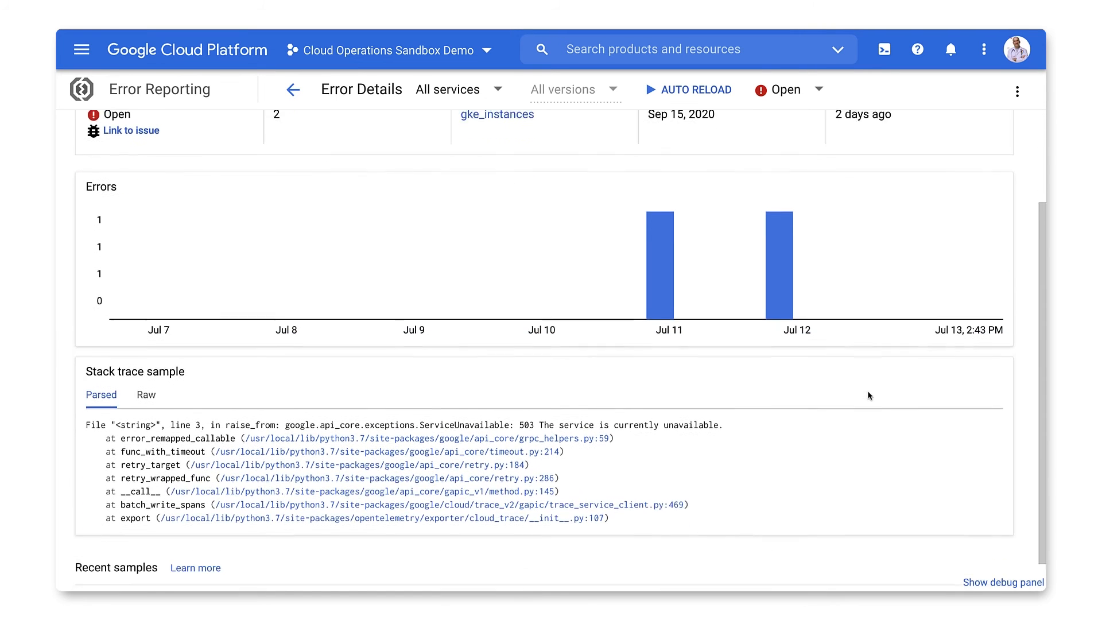